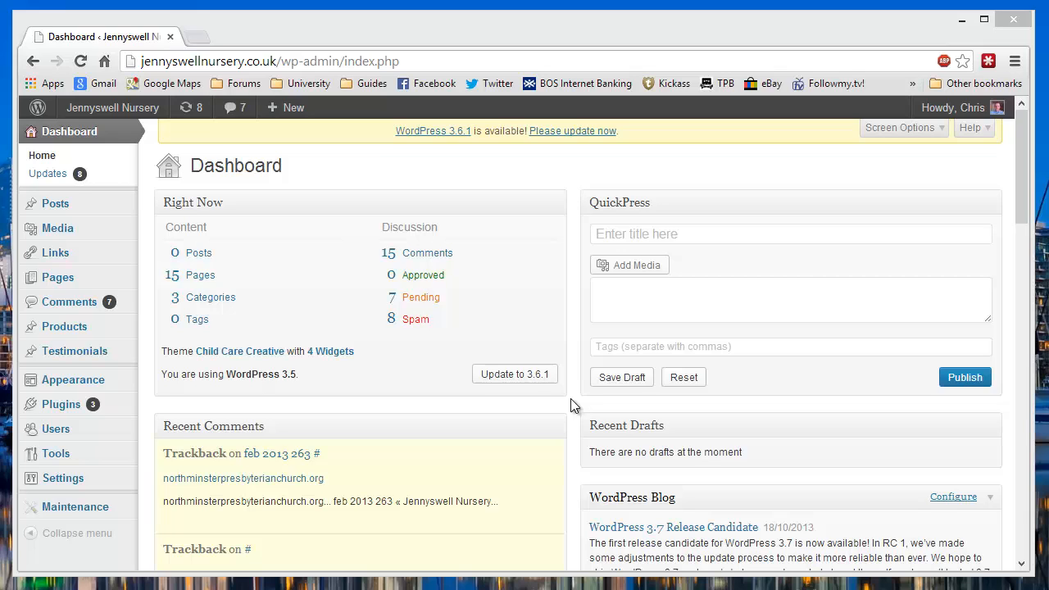
{"action": "mouse_move", "coordinate": [236, 203]}
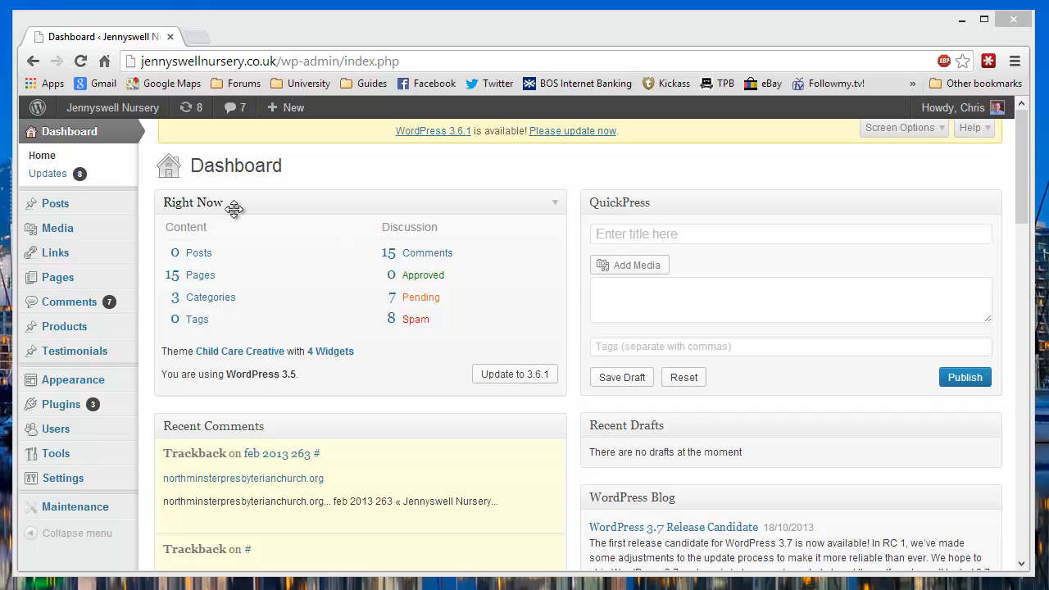
{"action": "mouse_move", "coordinate": [55, 203]}
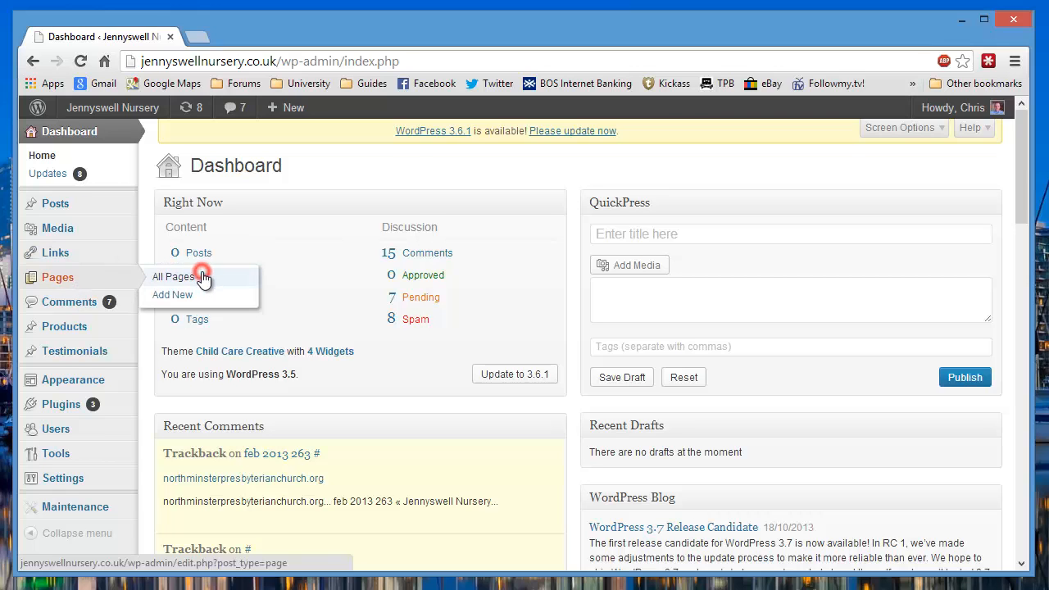
- Select all fifteen pages in the Pages list and apply the Edit bulk action to them
{"action": "left_click", "coordinate": [170, 276]}
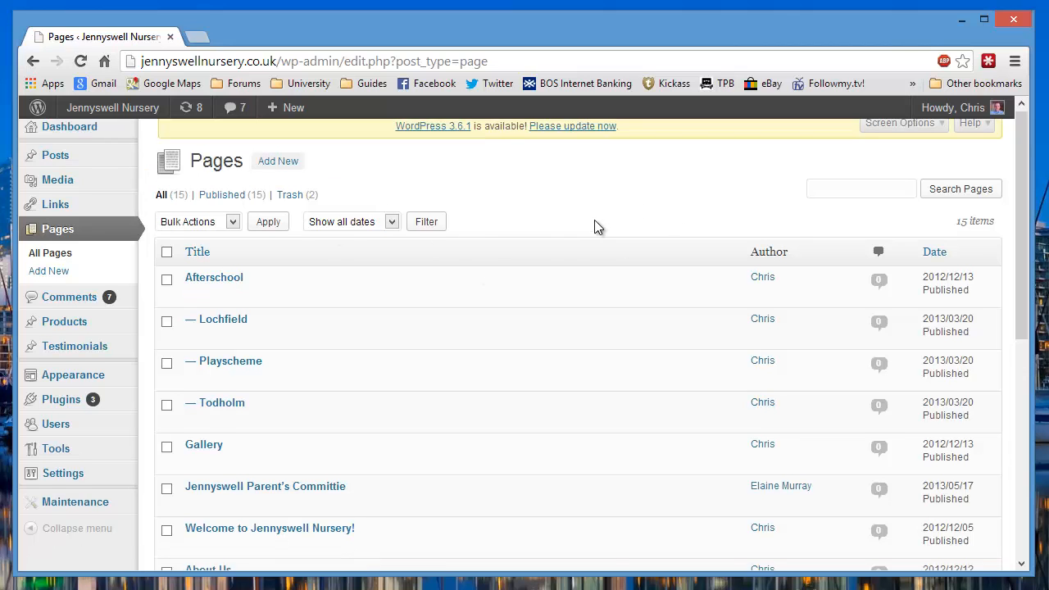
{"action": "scroll", "scroll_direction": "up", "scroll_amount": 3}
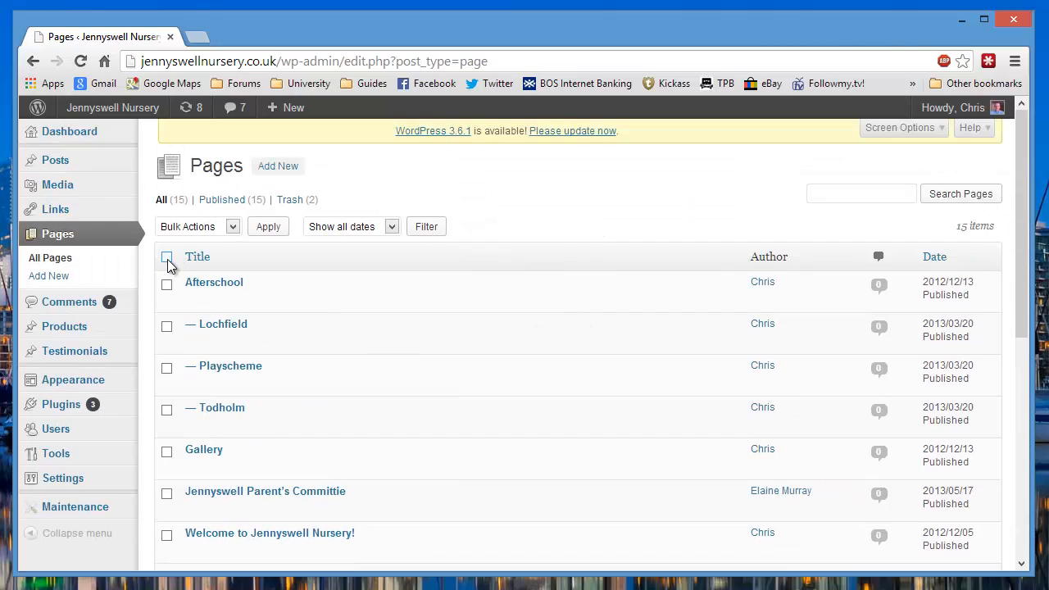
{"action": "left_click", "coordinate": [167, 255]}
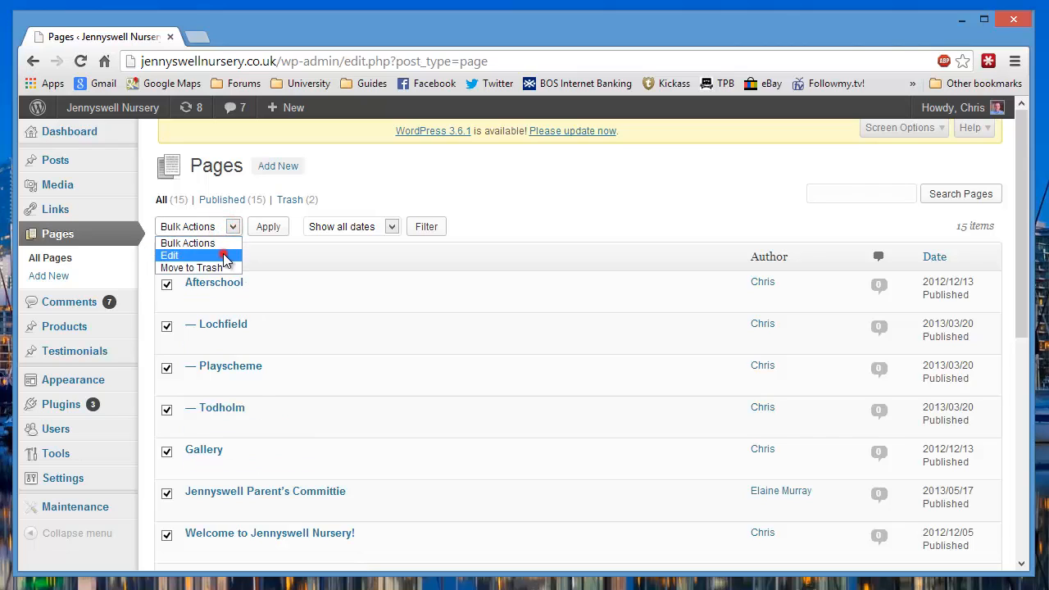
{"action": "left_click", "coordinate": [170, 256]}
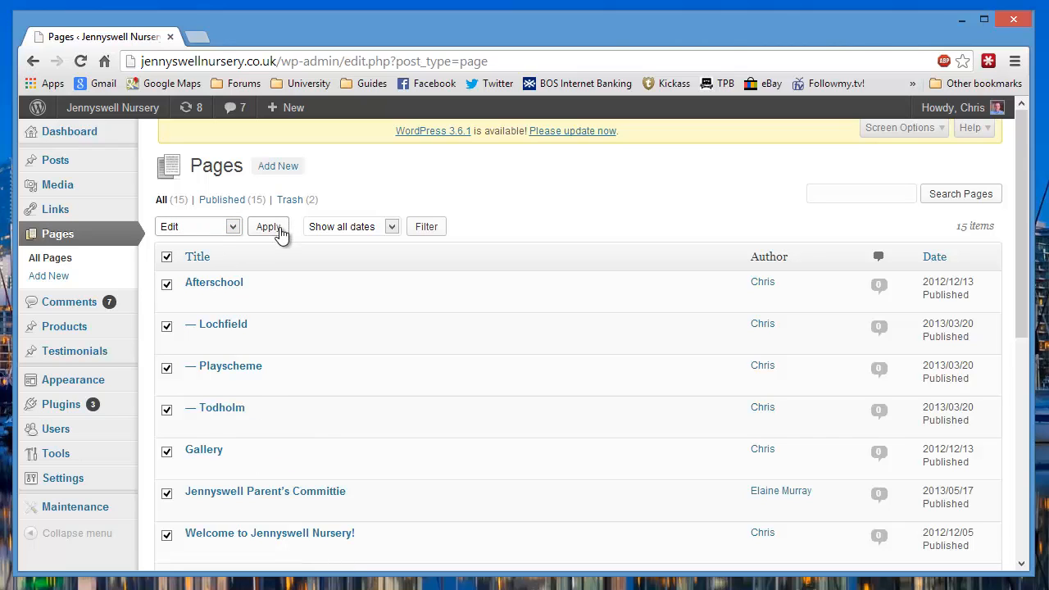
{"action": "left_click", "coordinate": [268, 226]}
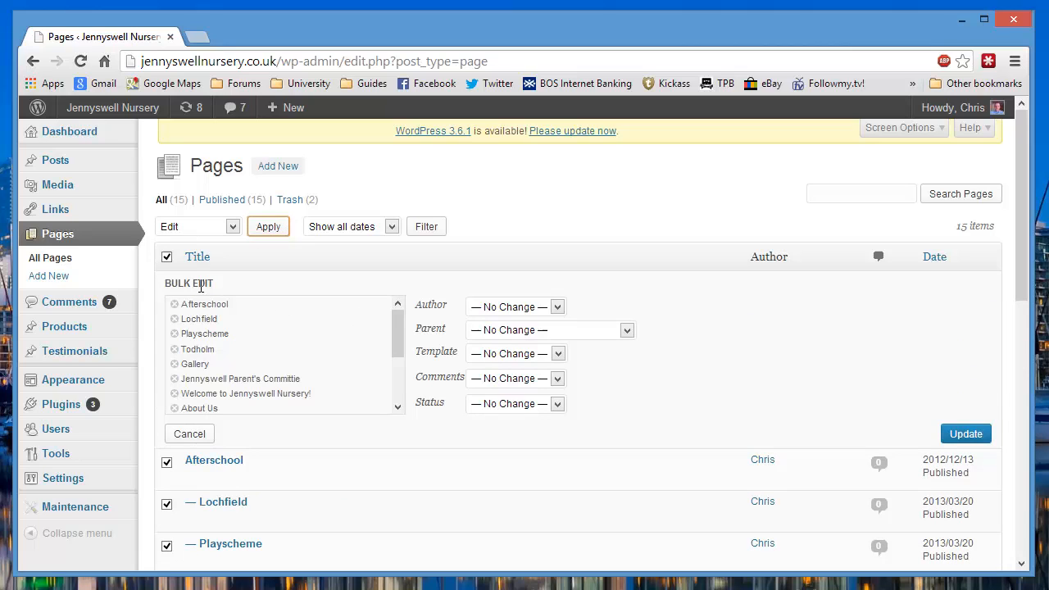
- Set Comments to 'Do not allow' in the bulk editor and submit the update for all pages
{"action": "scroll", "scroll_direction": "down", "scroll_amount": 3}
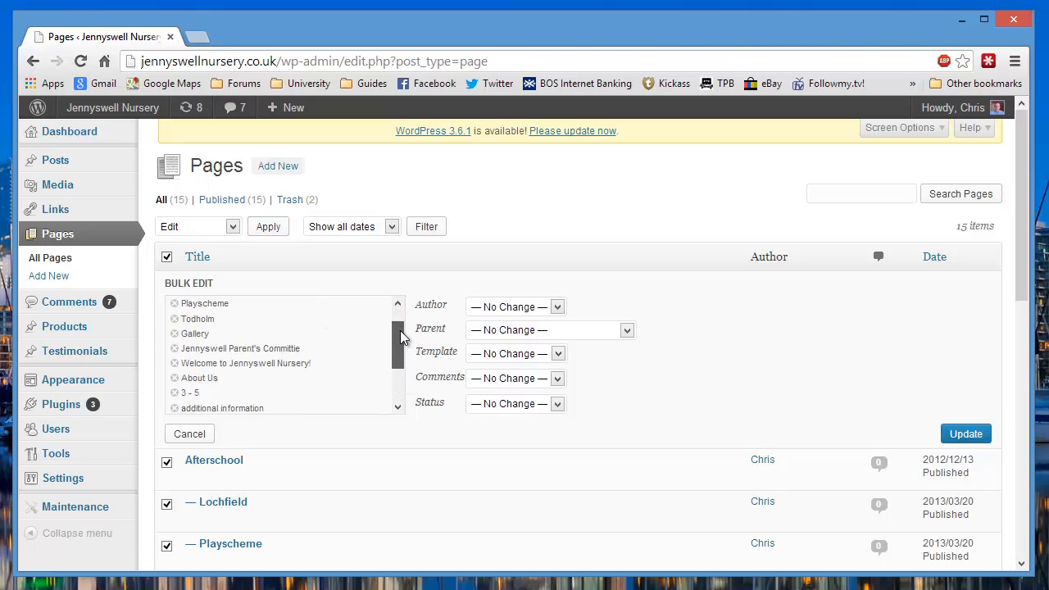
{"action": "scroll", "scroll_direction": "up", "scroll_amount": 3}
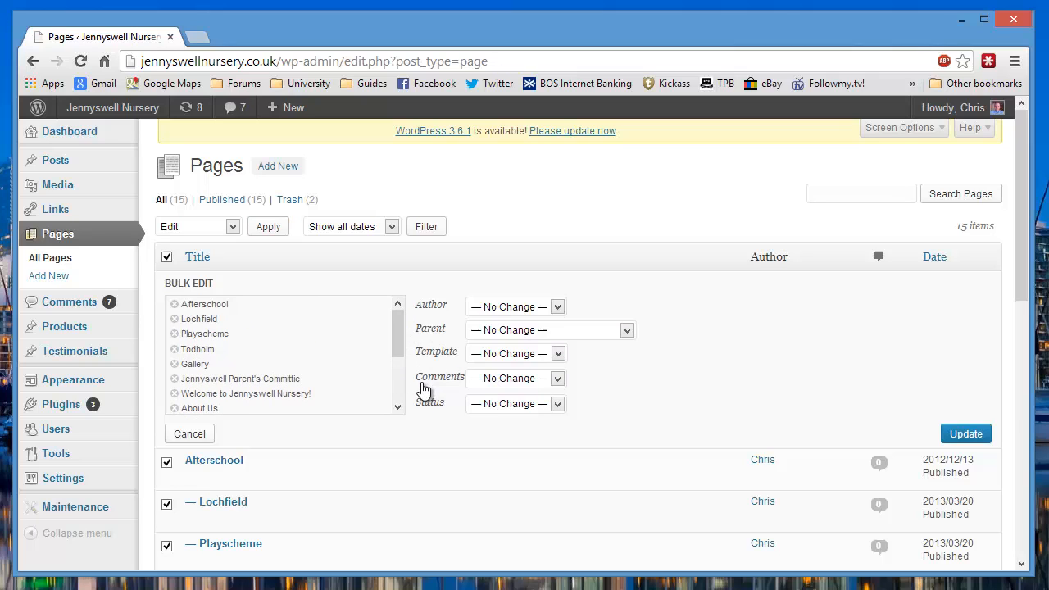
{"action": "left_click", "coordinate": [557, 377]}
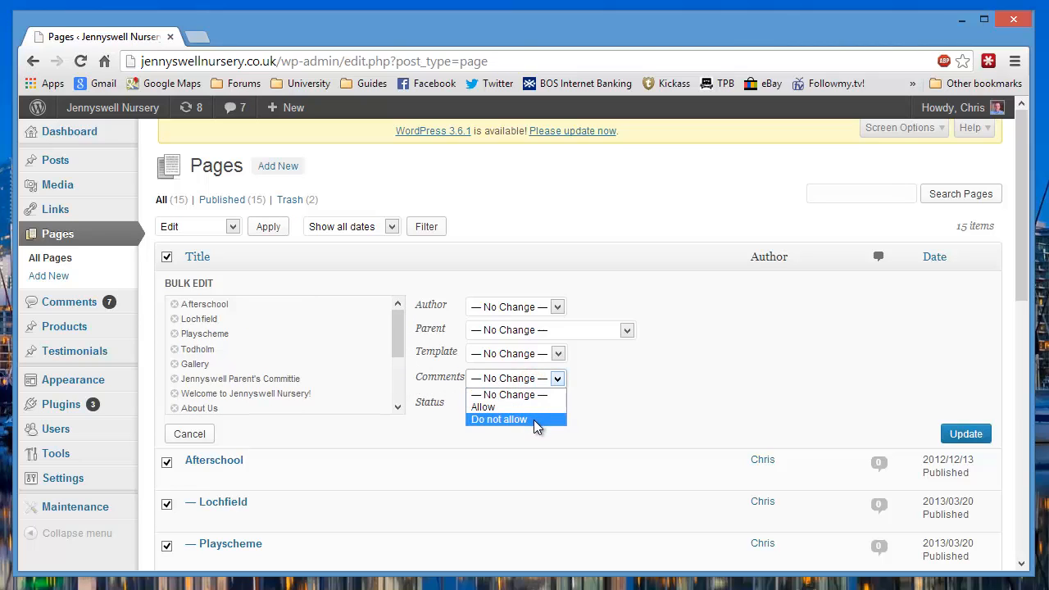
{"action": "left_click", "coordinate": [498, 419]}
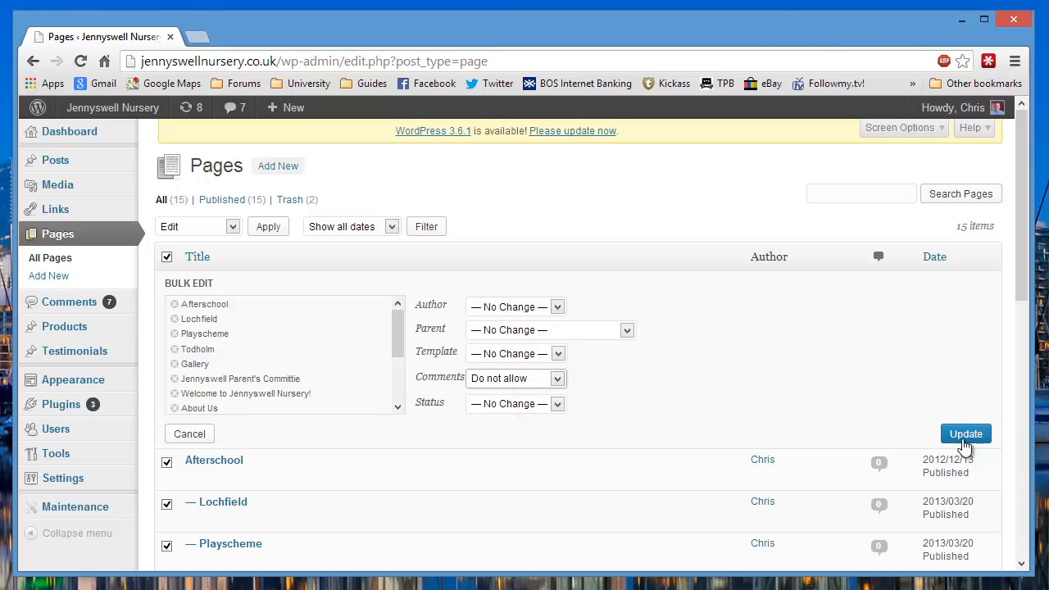
{"action": "left_click", "coordinate": [965, 433]}
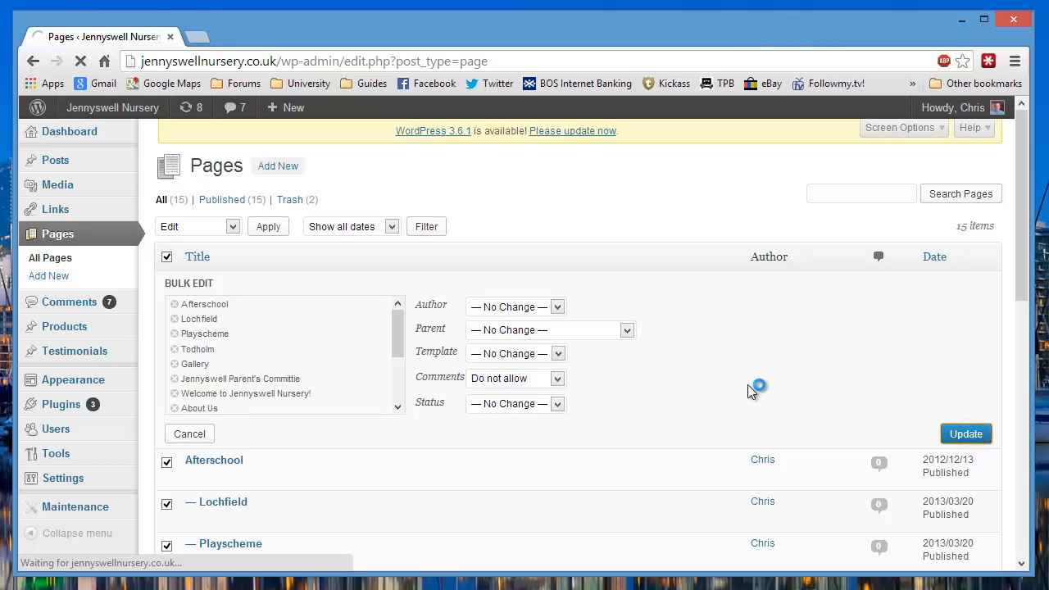
{"action": "left_click", "coordinate": [965, 433]}
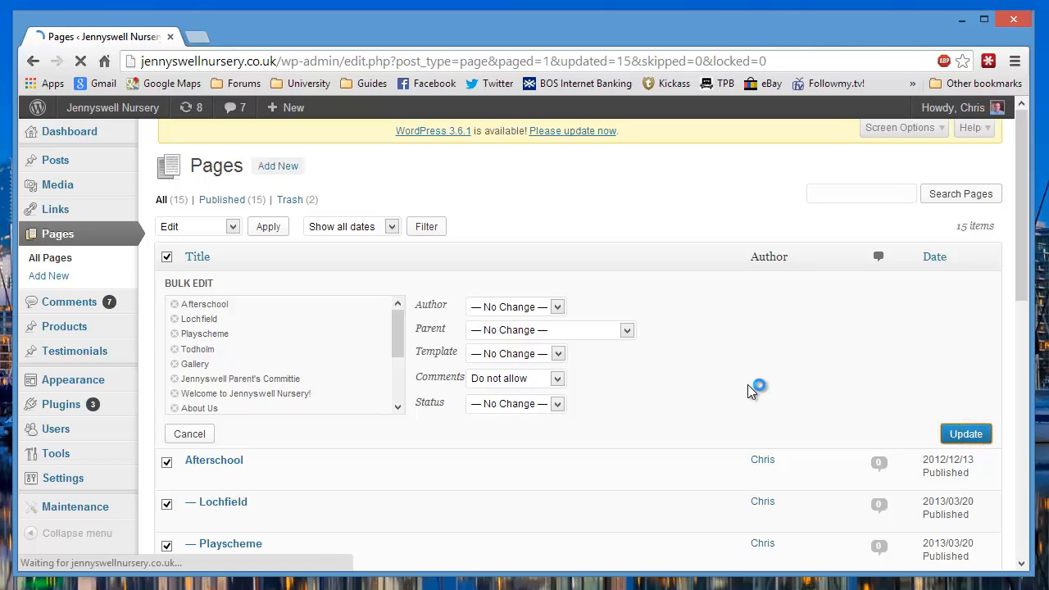
- Let the Pages list reload and review the '15 posts updated' confirmation notice
{"action": "left_click", "coordinate": [965, 433]}
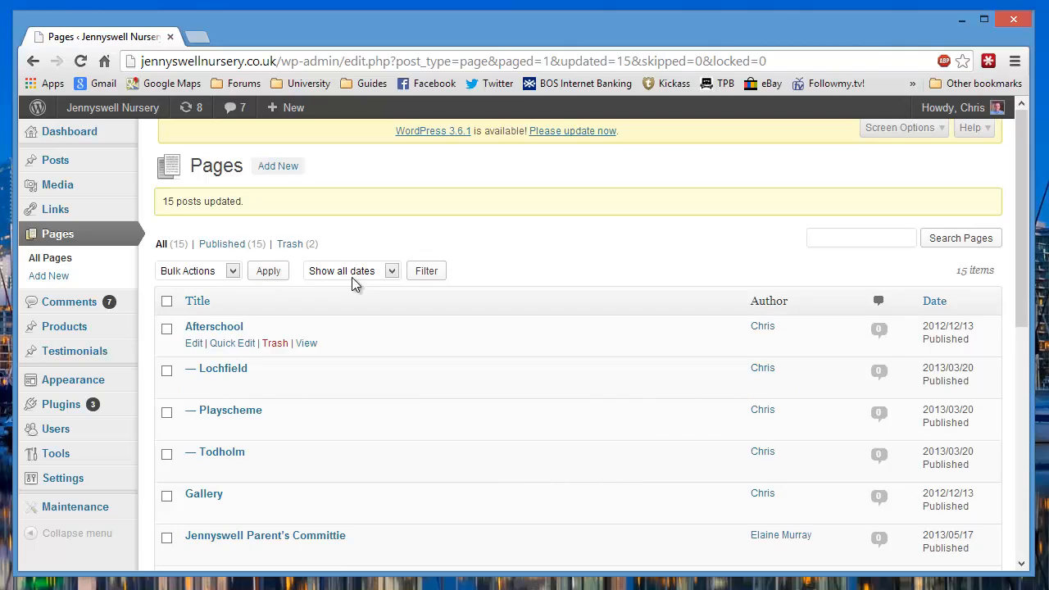
{"action": "mouse_move", "coordinate": [367, 258]}
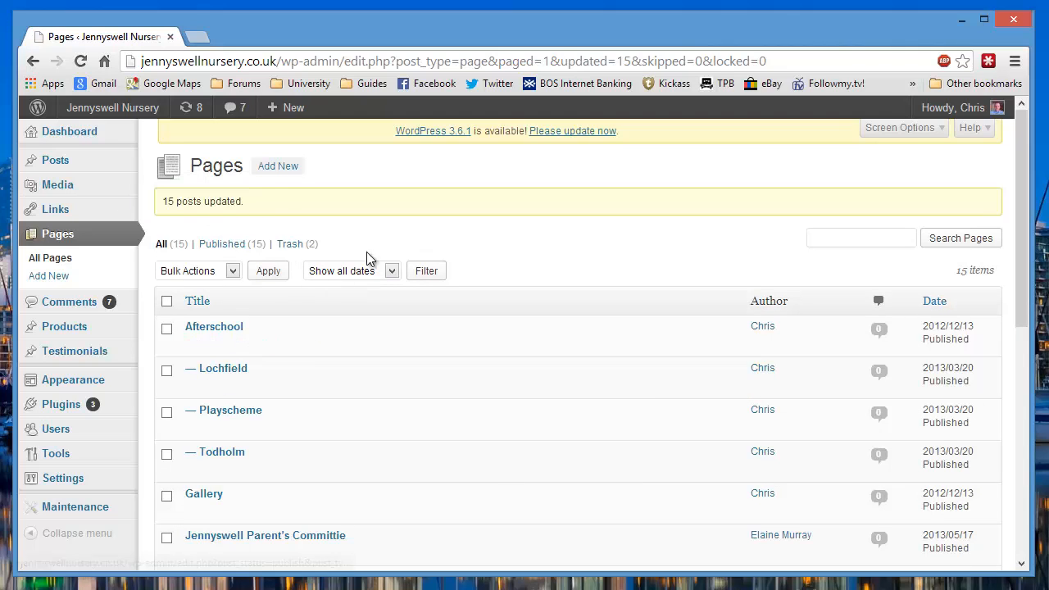
{"action": "mouse_move", "coordinate": [501, 285]}
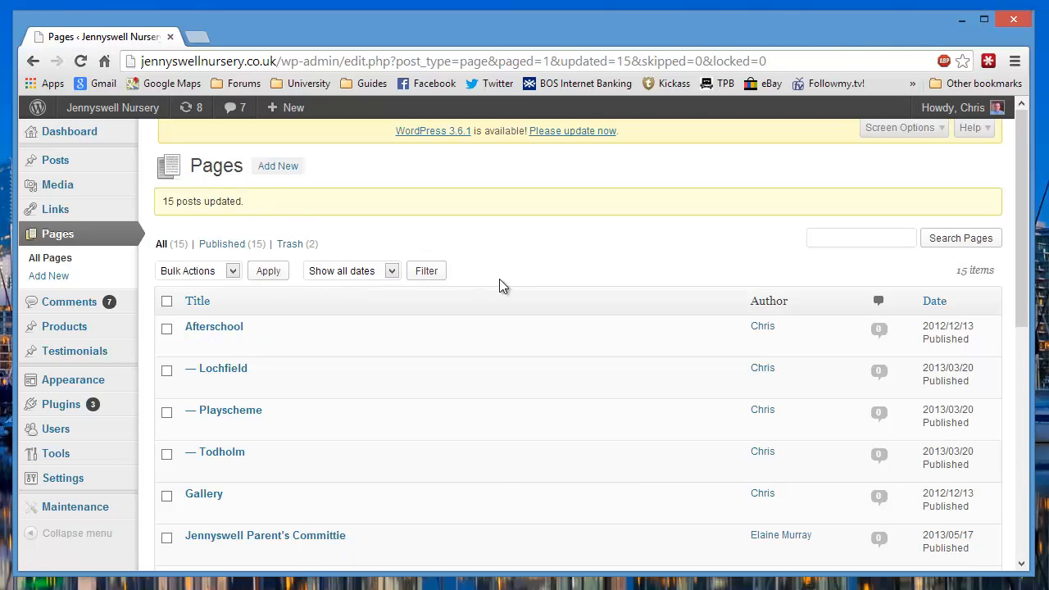
{"action": "scroll", "scroll_direction": "down", "scroll_amount": 3}
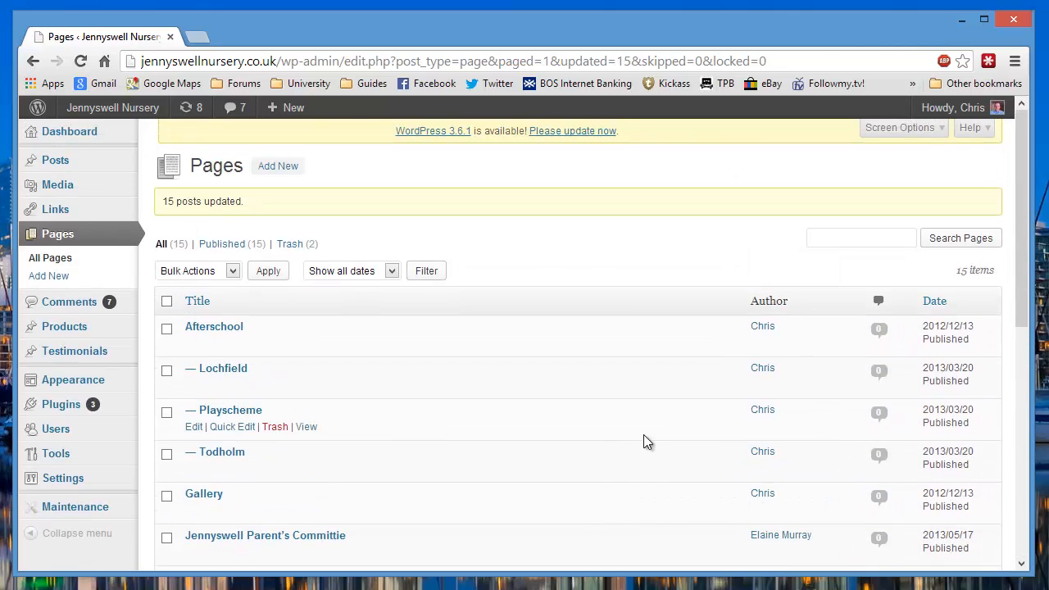
{"action": "mouse_move", "coordinate": [56, 161]}
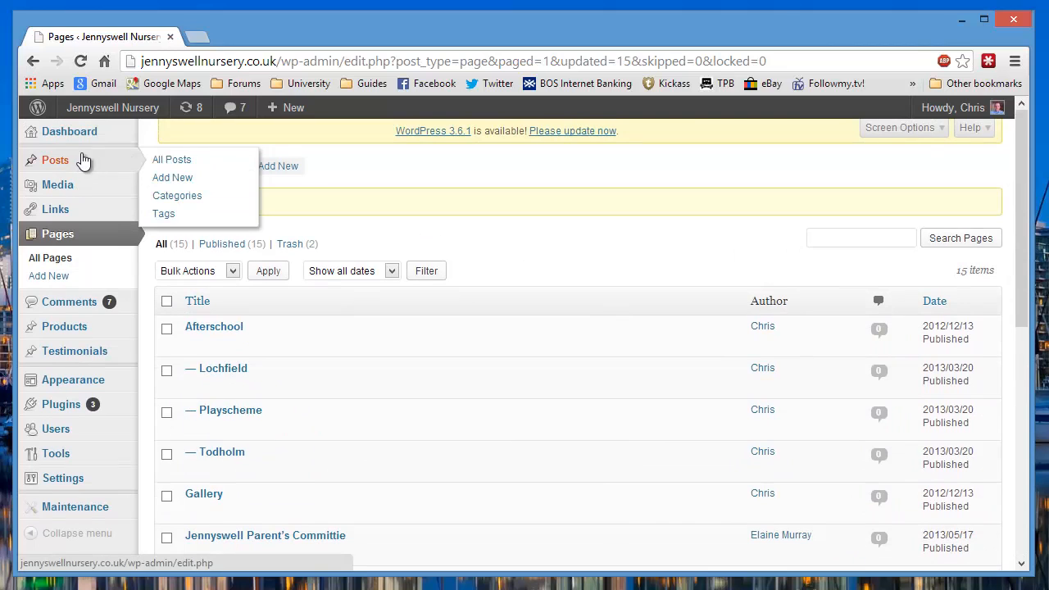
{"action": "mouse_move", "coordinate": [583, 239]}
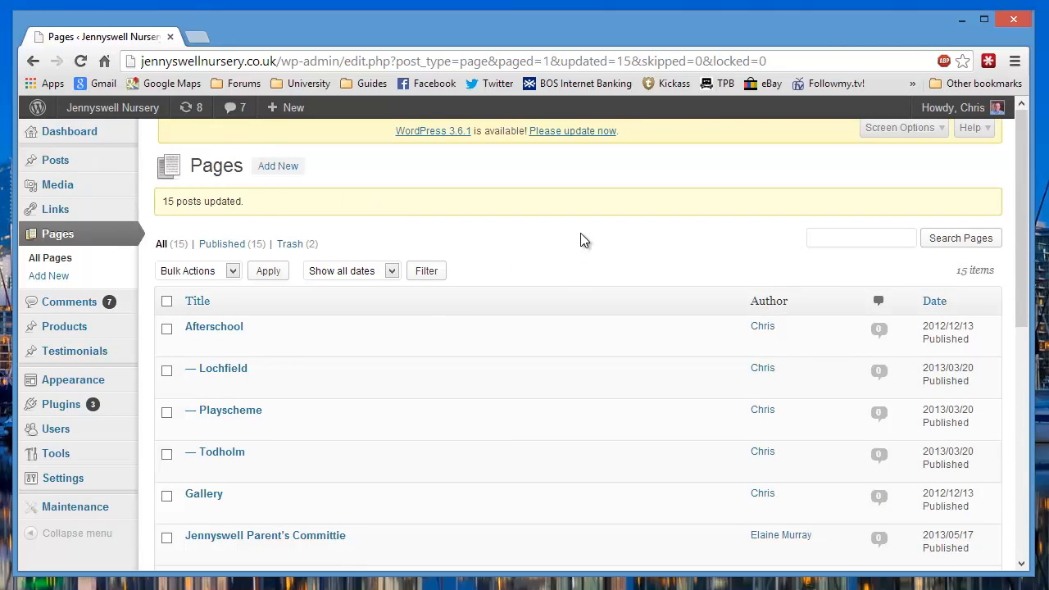